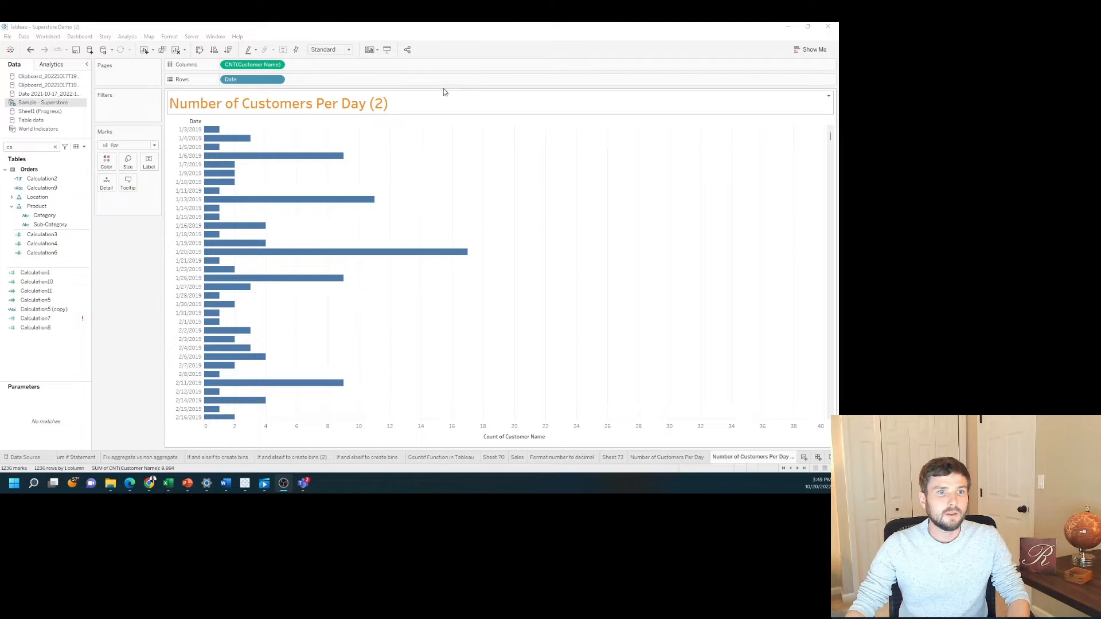
{"action": "mouse_move", "coordinate": [477, 120]}
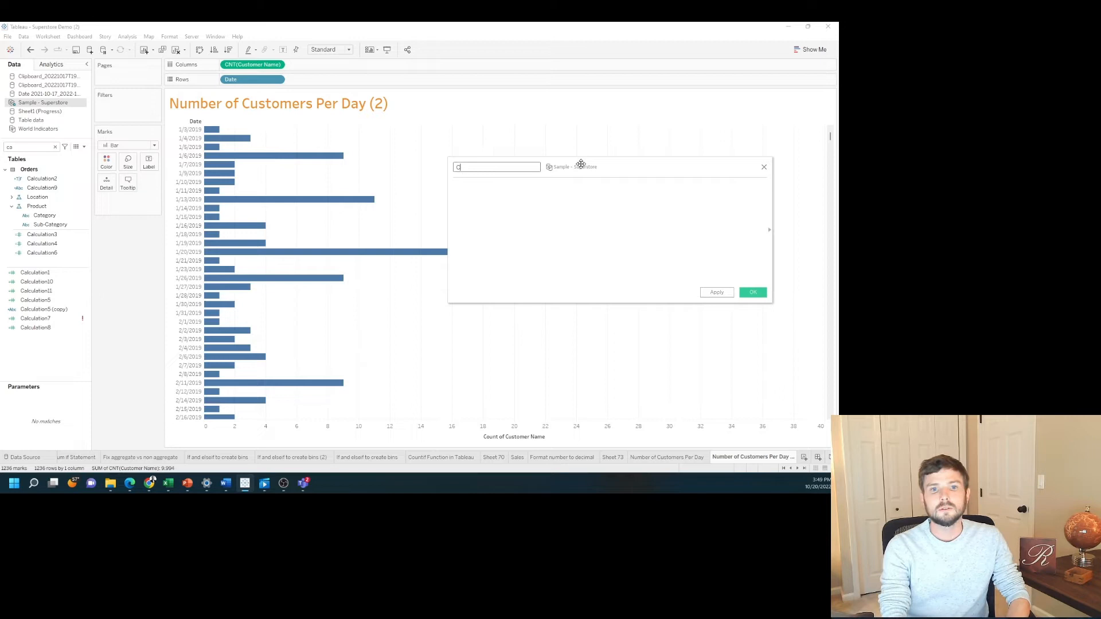
Step: Save a 'Count of Customers' field as avg({ FIXED [Date]: COUNT([Customer Name])})
{"action": "type", "text": "Count of Customers"}
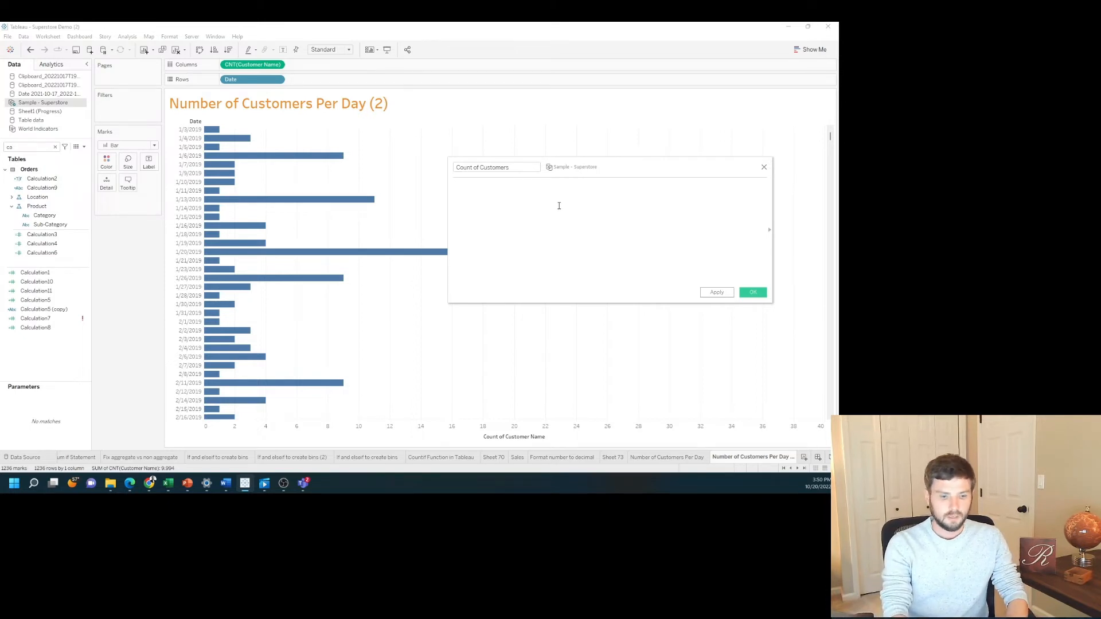
{"action": "type", "text": "{ FIXED"}
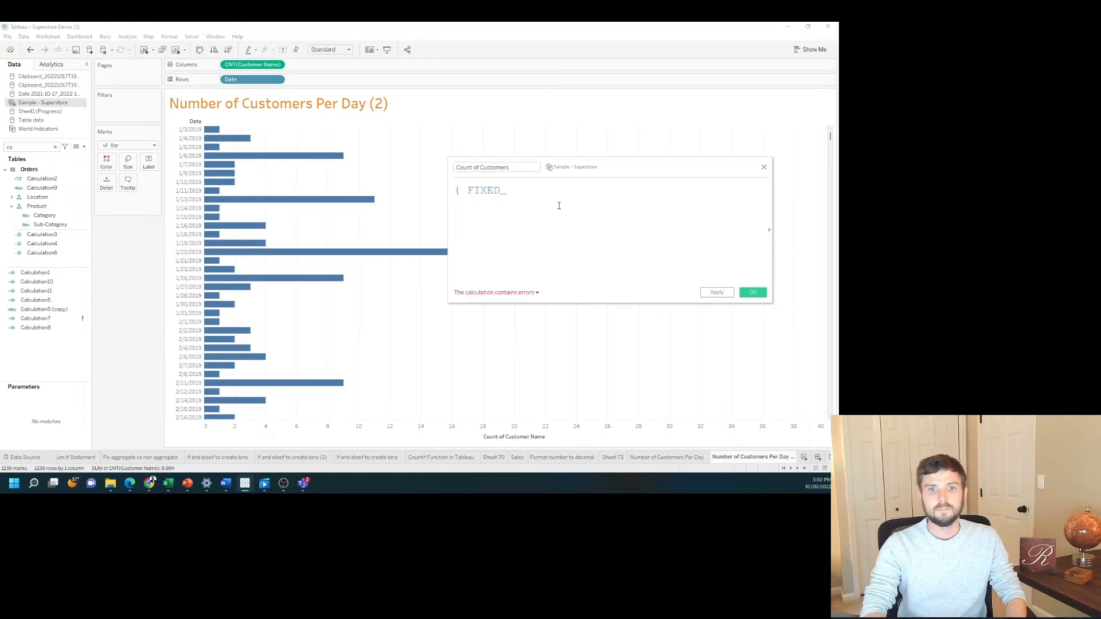
{"action": "left_click_drag", "start_coordinate": [230, 79], "coordinate": [553, 208]}
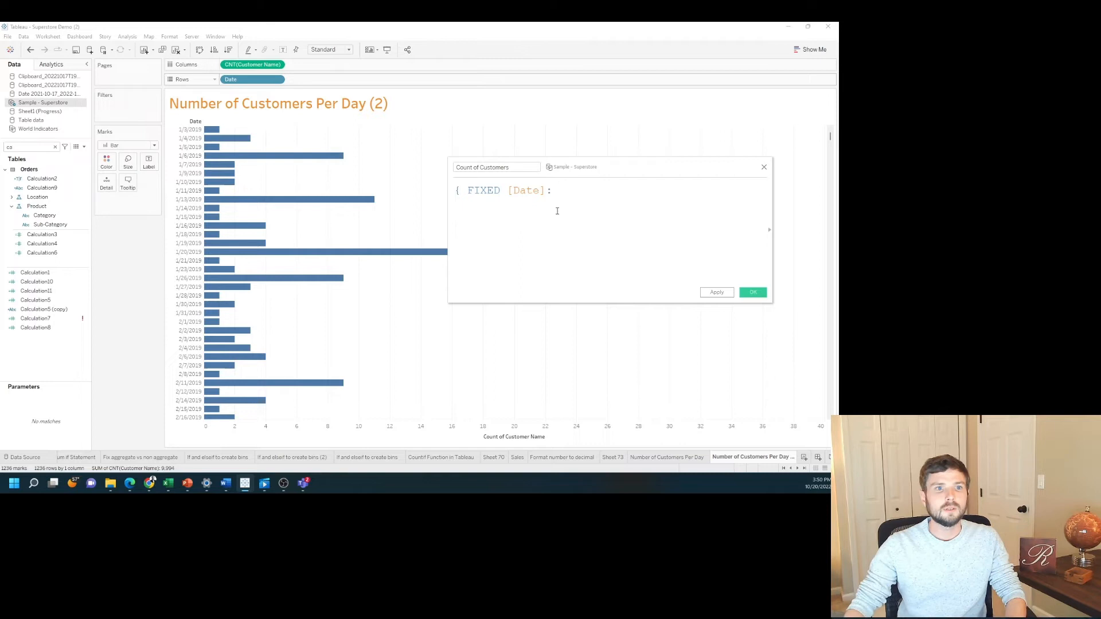
{"action": "type", "text": "COUNT([Customer Name])"}
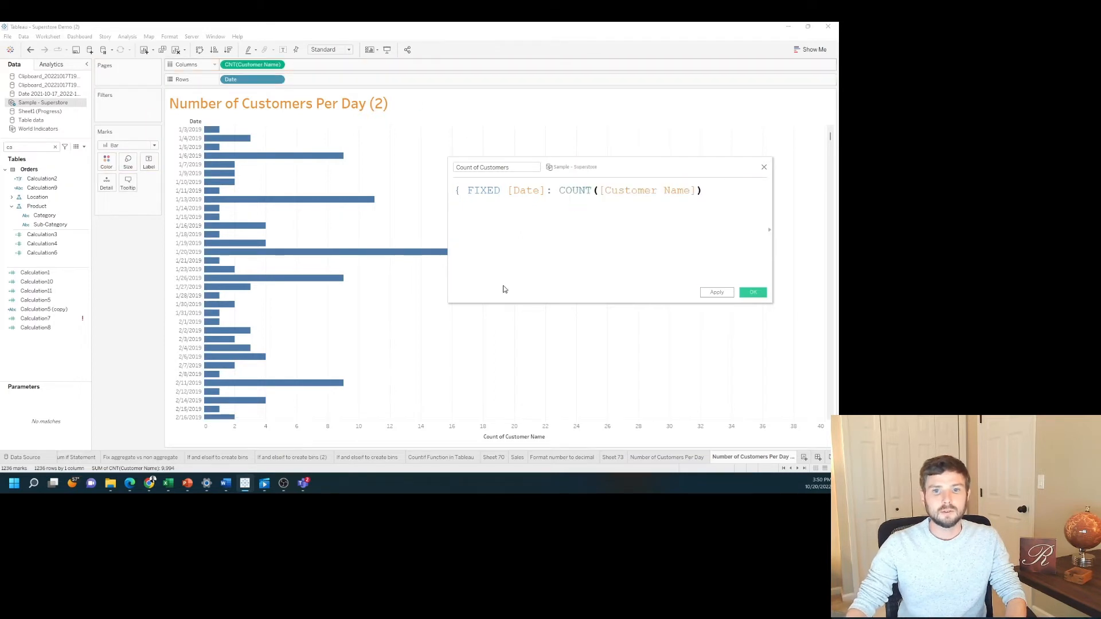
{"action": "type", "text": "}"}
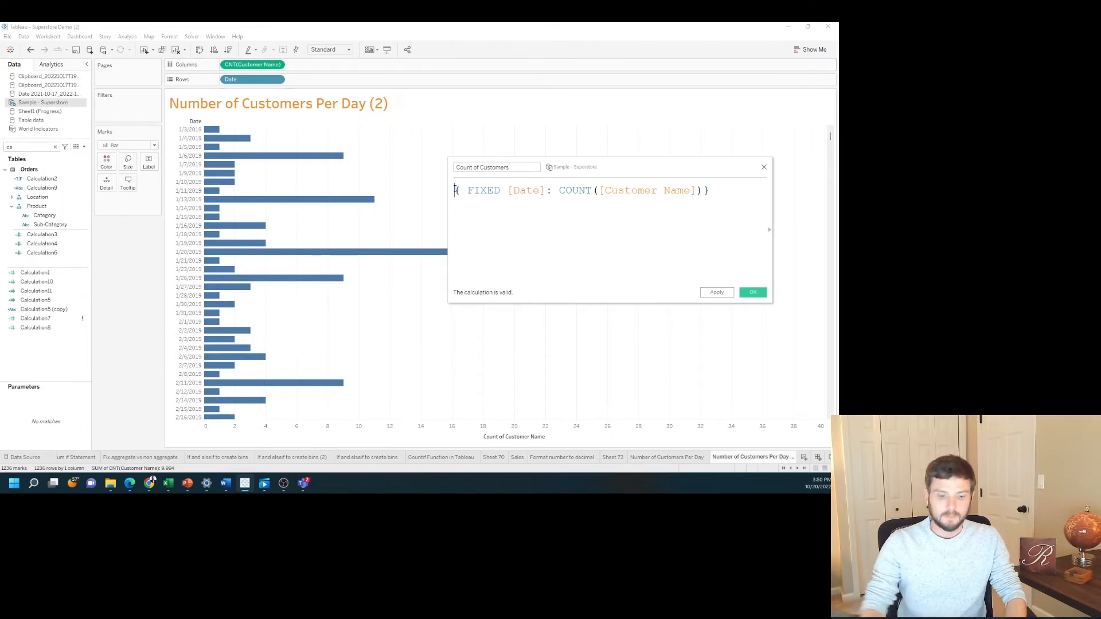
{"action": "type", "text": "avg("}
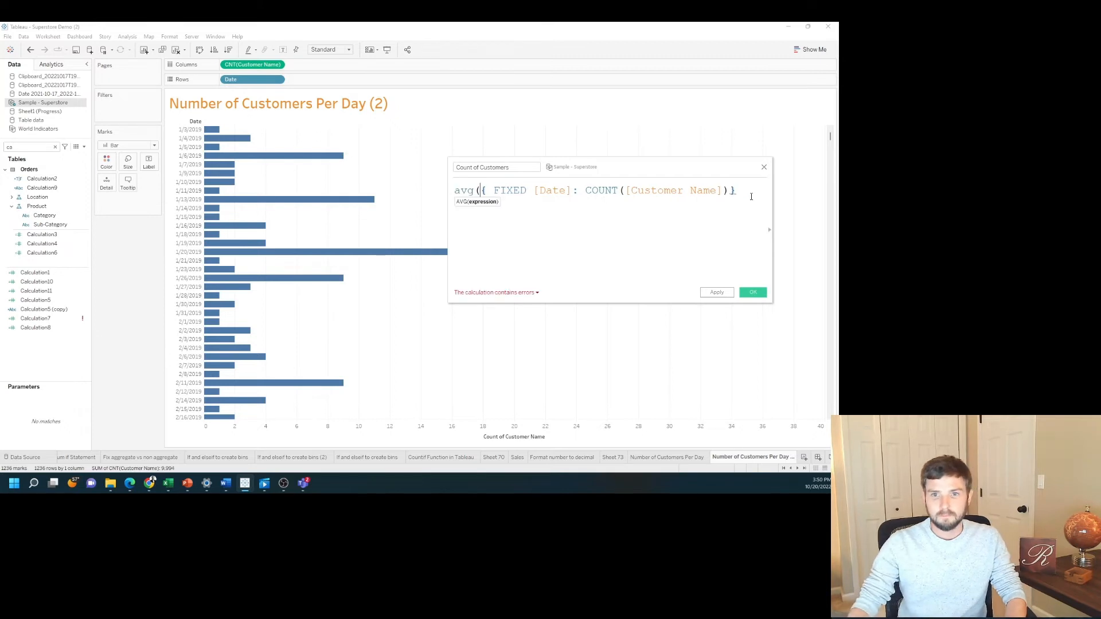
{"action": "type", "text": ")"}
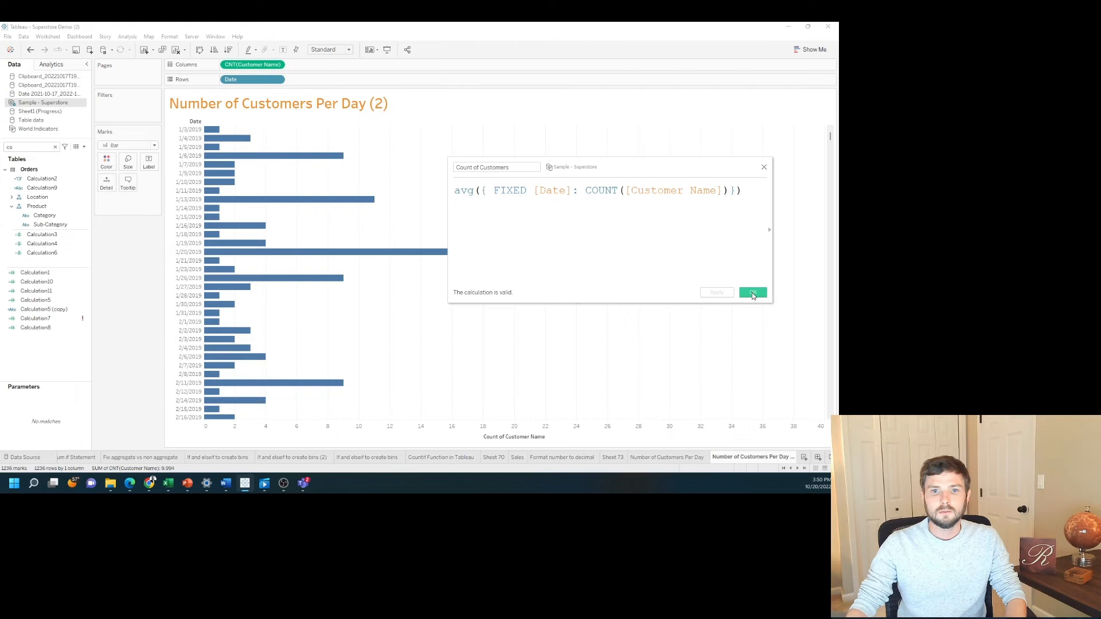
{"action": "left_click", "coordinate": [752, 293]}
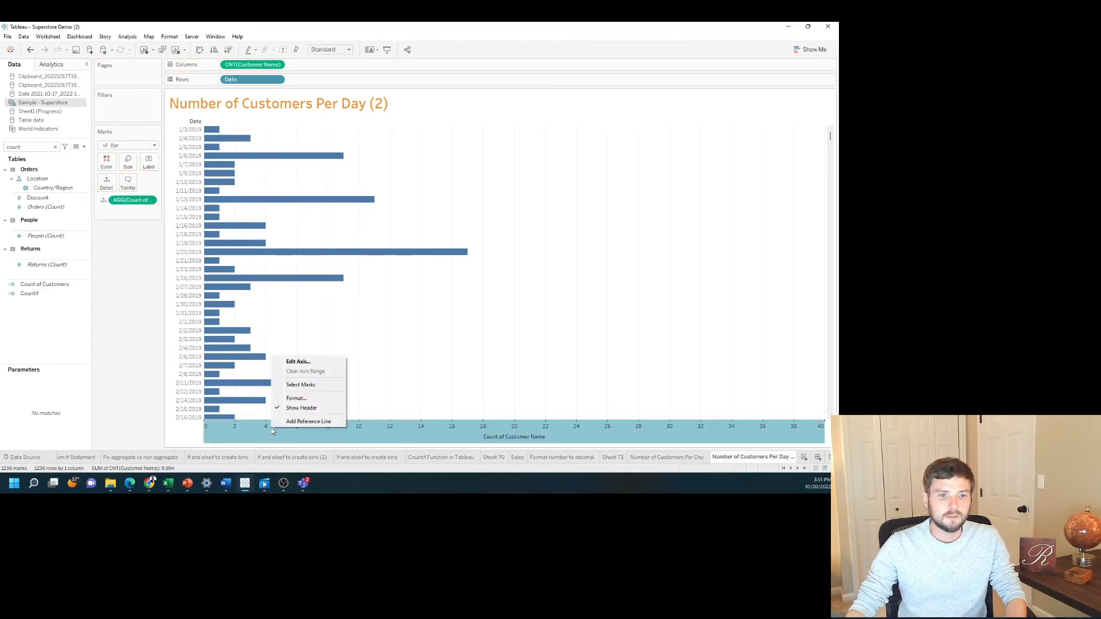
Step: Add an Average AGG(Count of Customers) reference line with a dotted line style
{"action": "left_click", "coordinate": [309, 421]}
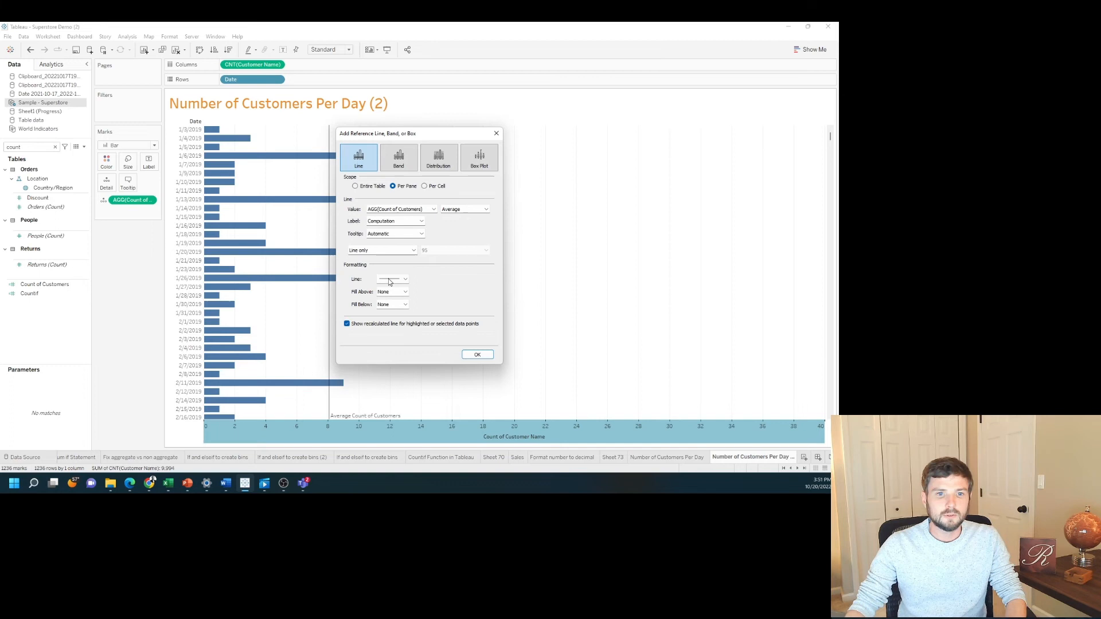
{"action": "left_click", "coordinate": [404, 279]}
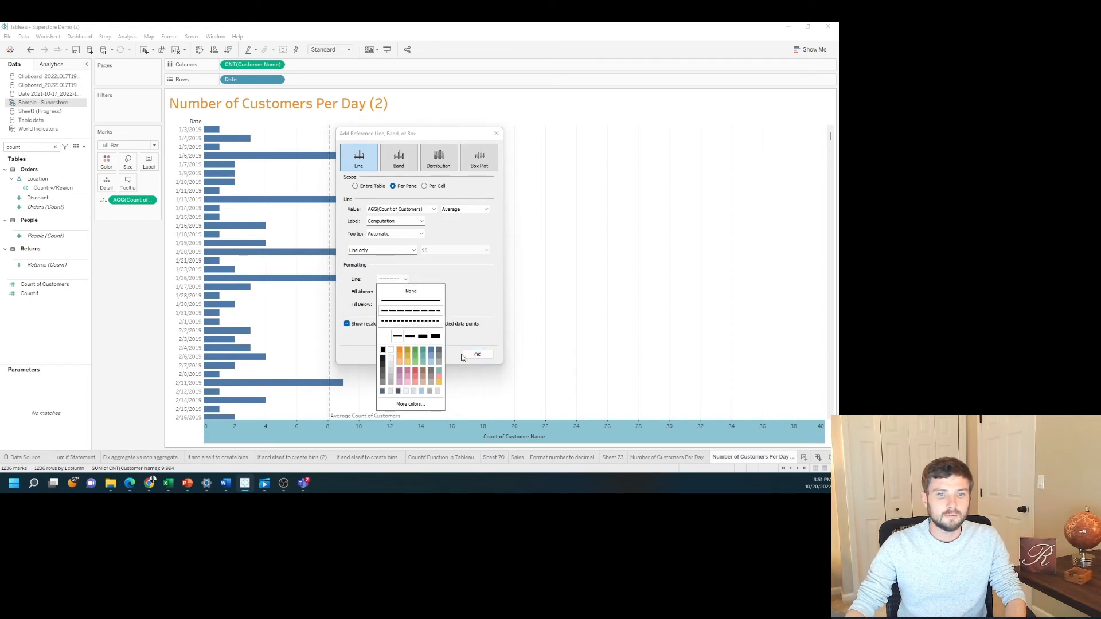
{"action": "left_click", "coordinate": [477, 354]}
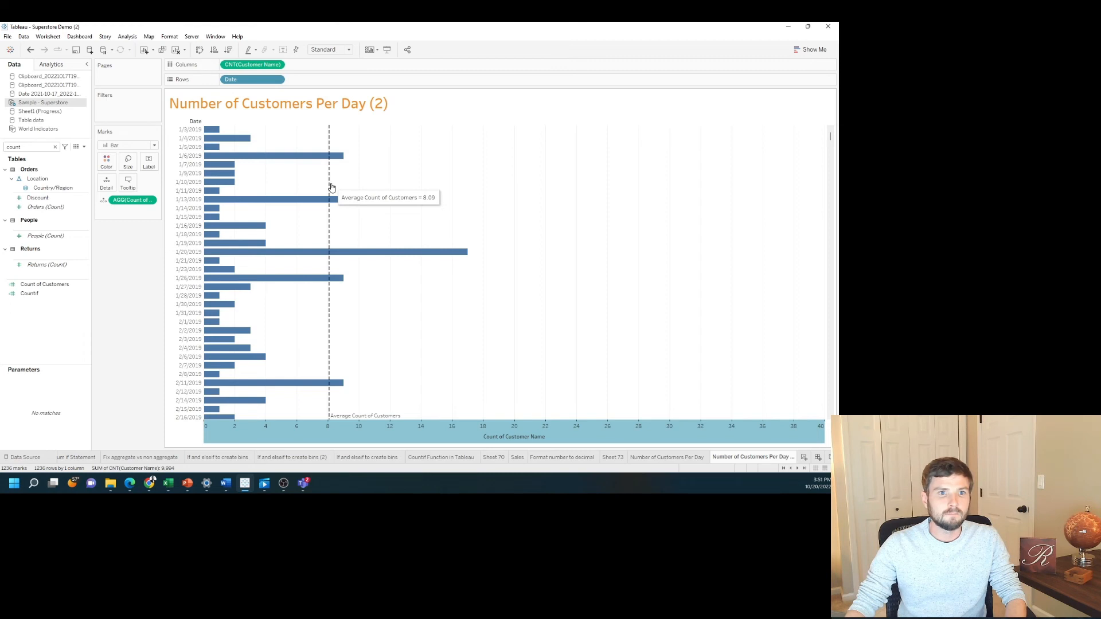
{"action": "mouse_move", "coordinate": [474, 295]}
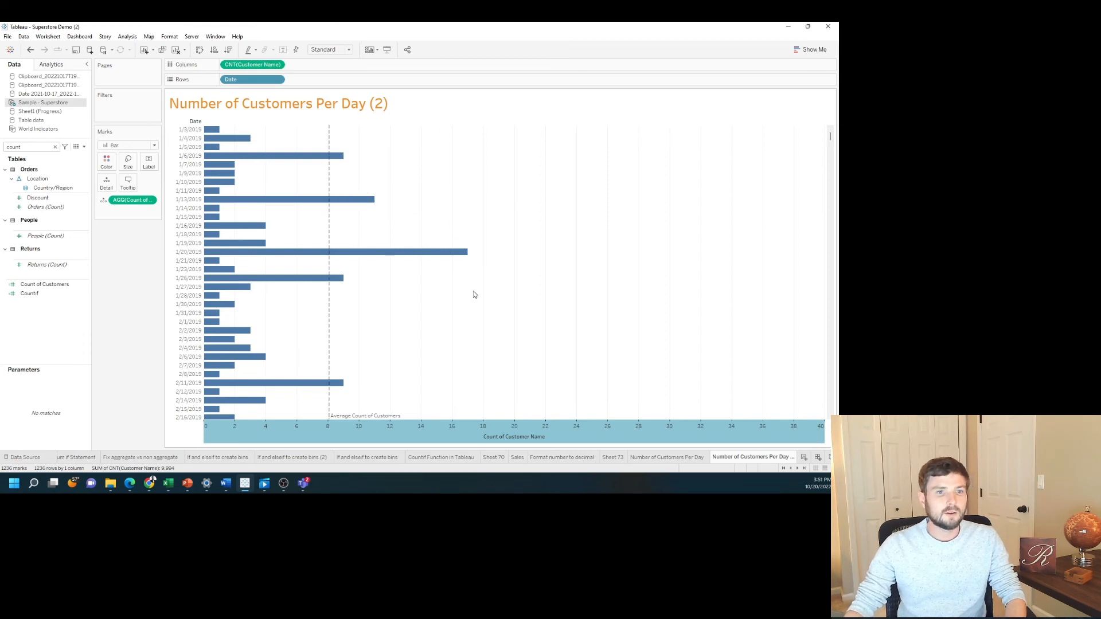